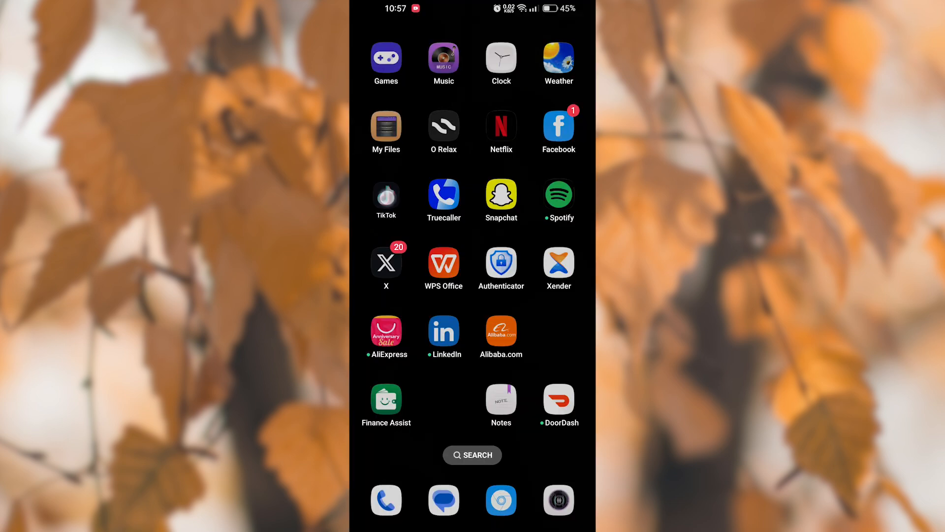
- Launch TikTok from its home screen icon
{"action": "left_click", "coordinate": [386, 196]}
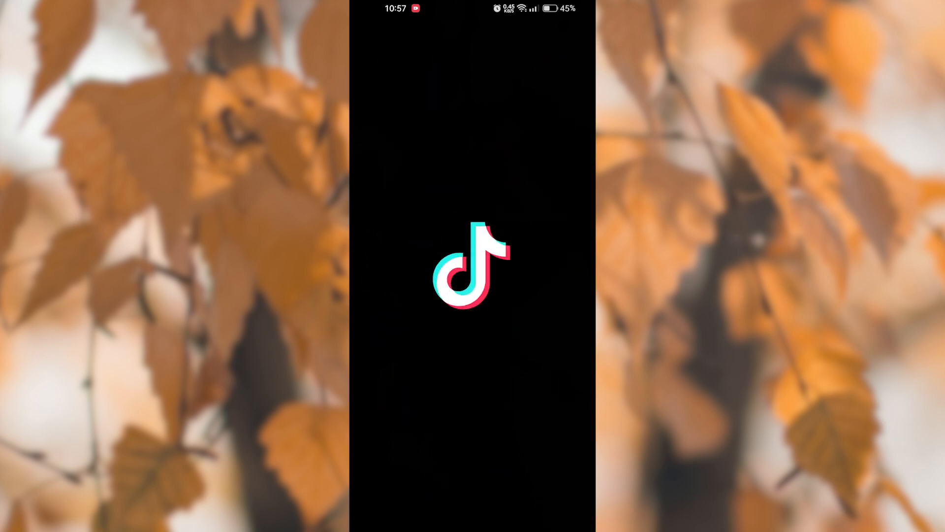
- Return to the home screen from TikTok's launch screen
{"action": "key", "text": "home"}
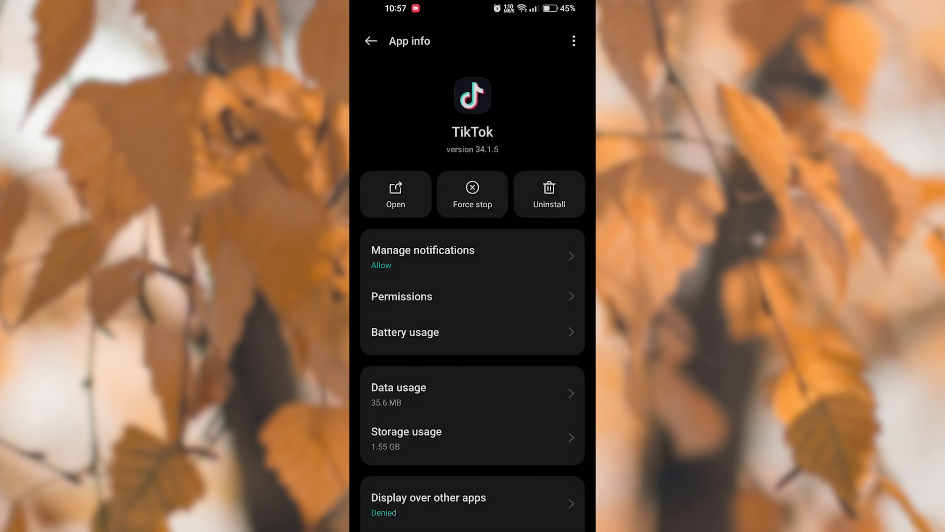
{"action": "left_click", "coordinate": [398, 386]}
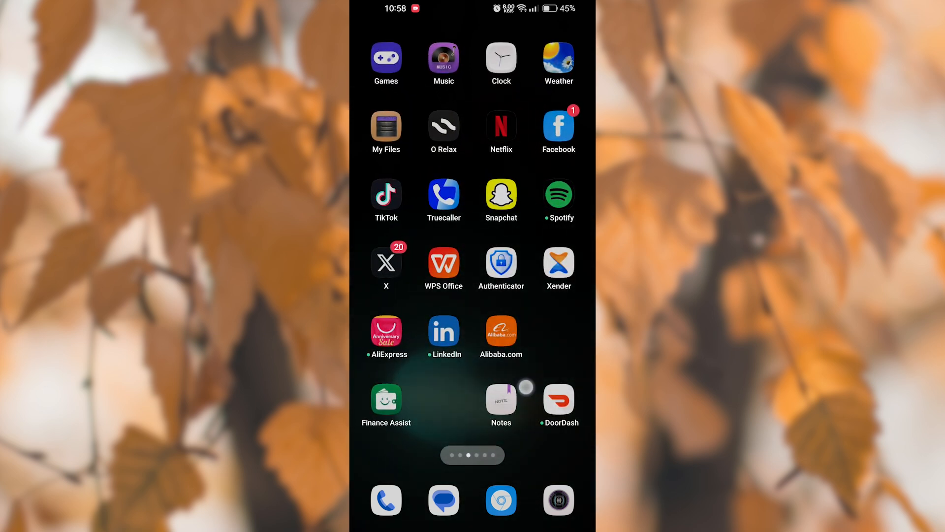
- Swipe through home screen pages to the one with ExpressVPN, Instagram and Shazam
{"action": "scroll", "scroll_direction": "left", "scroll_amount": 3}
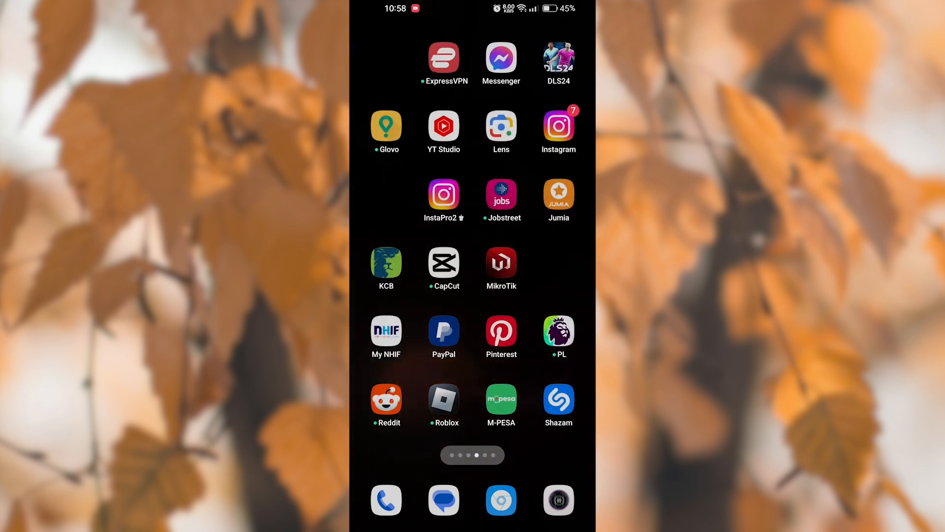
{"action": "scroll", "scroll_direction": "left", "scroll_amount": 3}
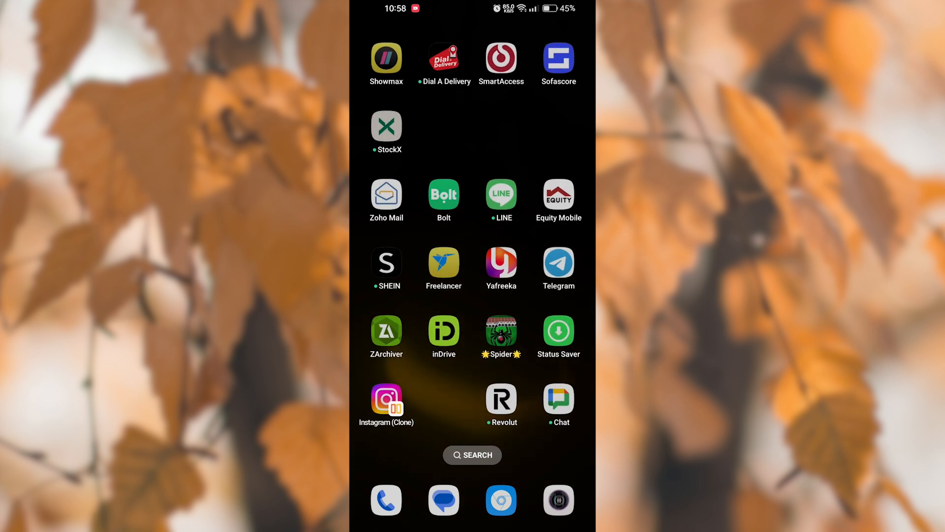
{"action": "scroll", "scroll_direction": "left", "scroll_amount": 3}
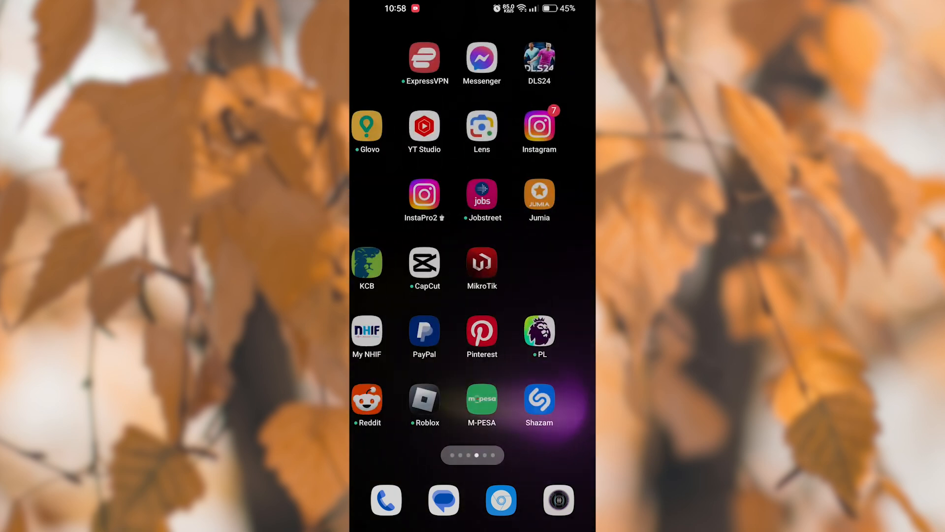